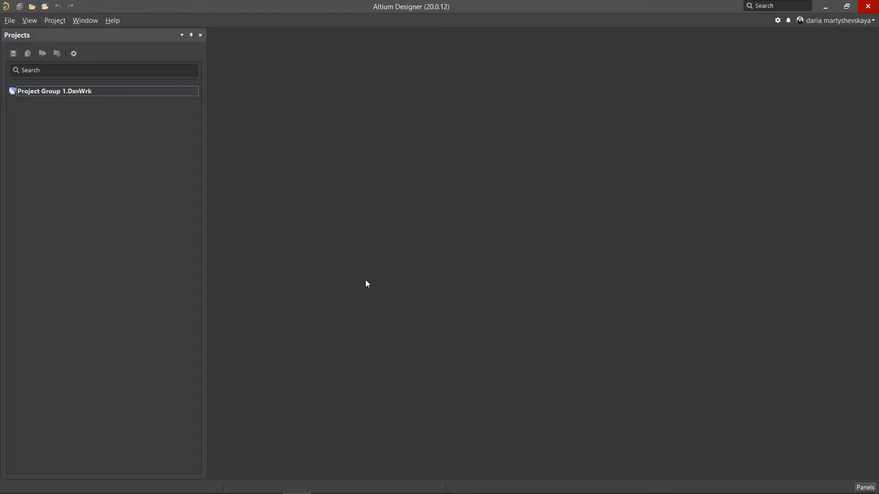
{"action": "mouse_move", "coordinate": [121, 104]}
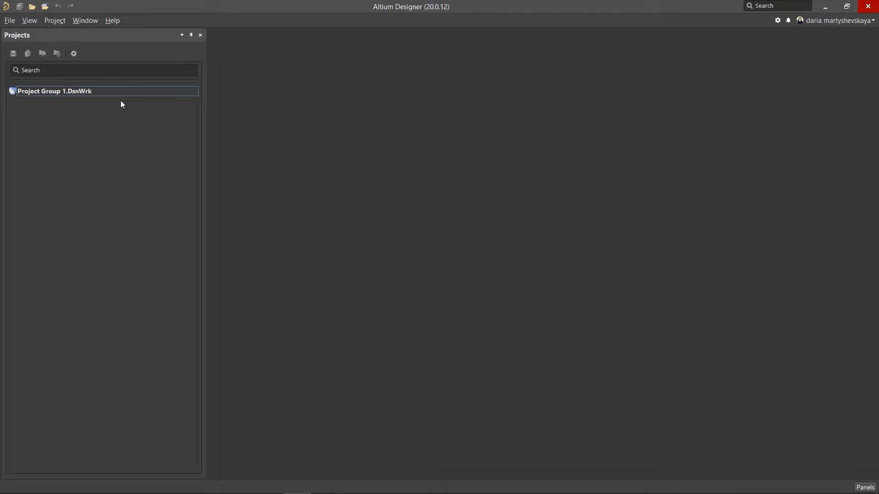
- Open PC4-SODIMM_V200_RC_A1_20141015.PrjPcb from AD20\Examples\Mini PC\Mini PC - SODIMM and select Sheet1
{"action": "left_click", "coordinate": [9, 20]}
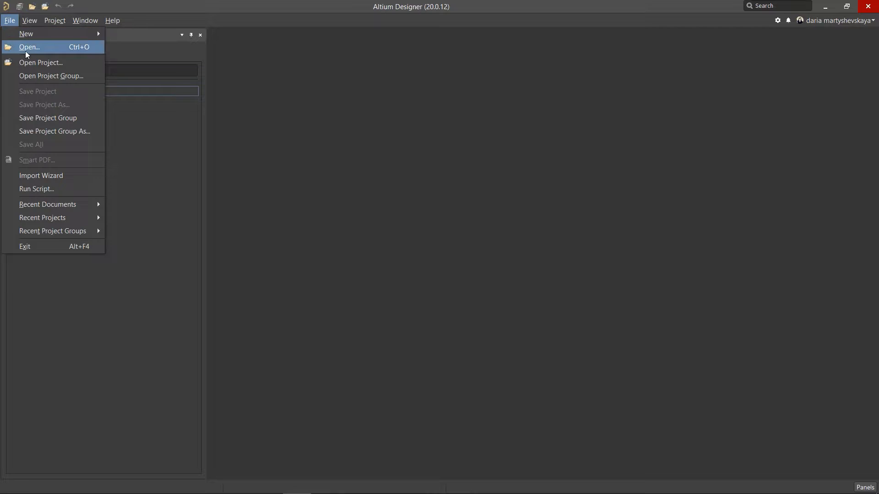
{"action": "left_click", "coordinate": [30, 46]}
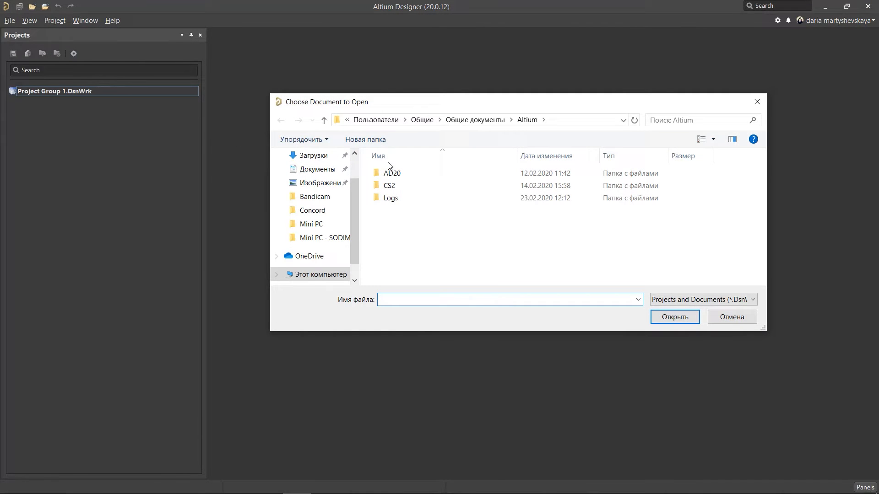
{"action": "double_click", "coordinate": [394, 172]}
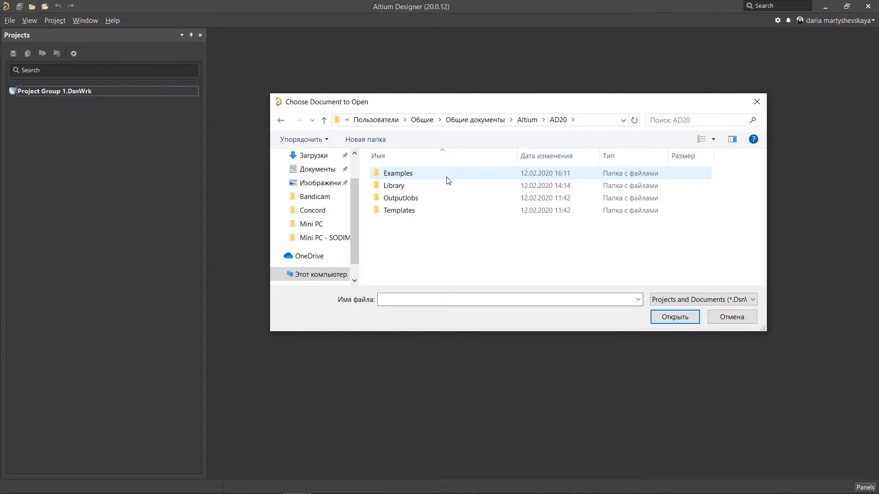
{"action": "double_click", "coordinate": [398, 172]}
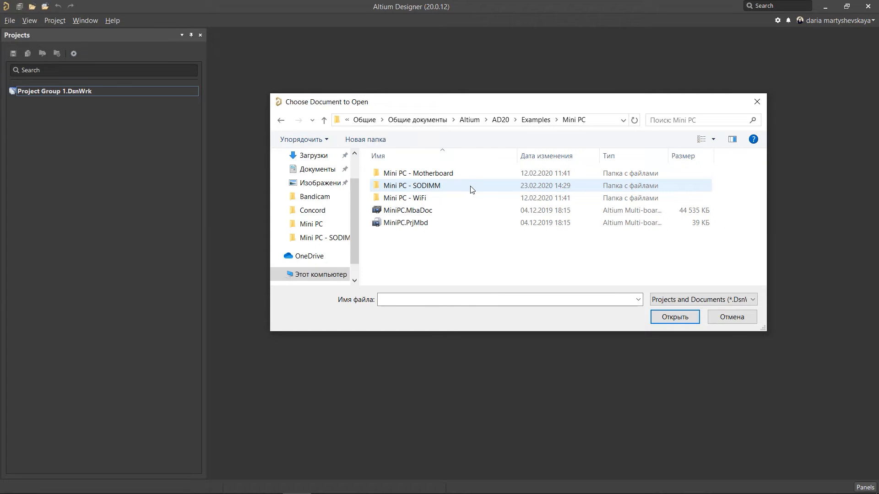
{"action": "double_click", "coordinate": [412, 186]}
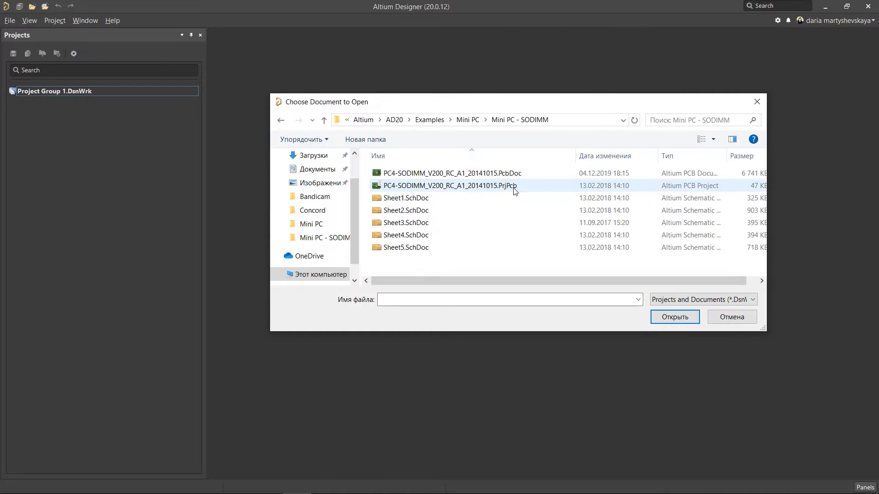
{"action": "left_click", "coordinate": [674, 317]}
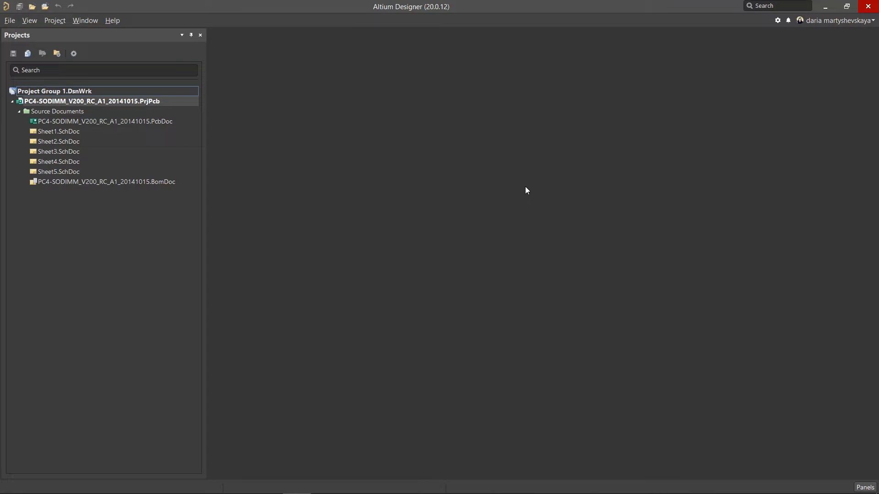
{"action": "left_click", "coordinate": [57, 131]}
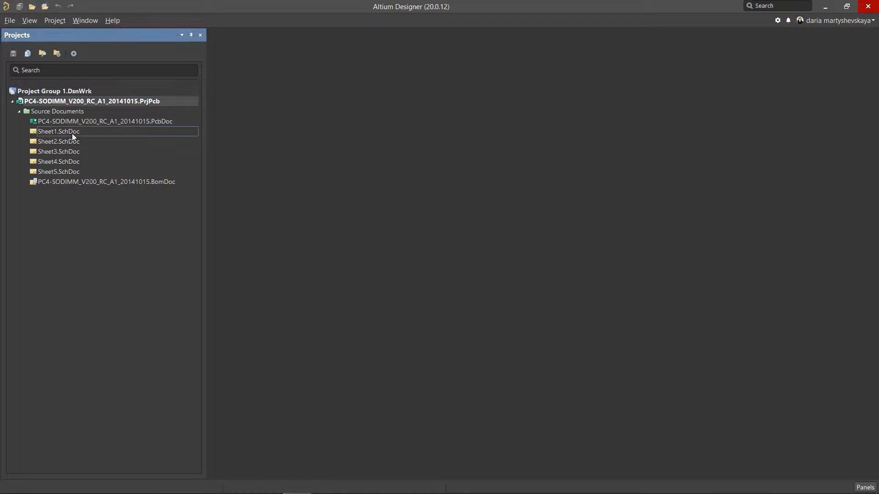
- Open Sheet1.SchDoc and expand Libraries > Compiled Libraries to reveal the integrated library
{"action": "double_click", "coordinate": [58, 132]}
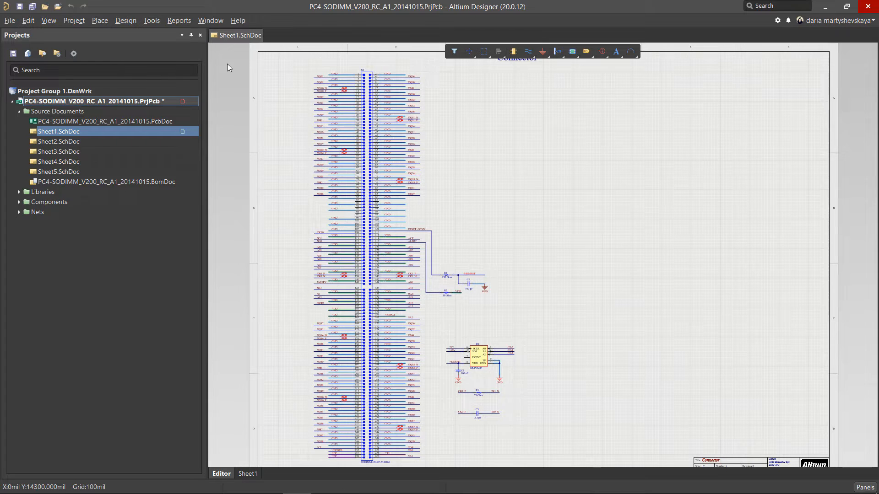
{"action": "left_click", "coordinate": [19, 192]}
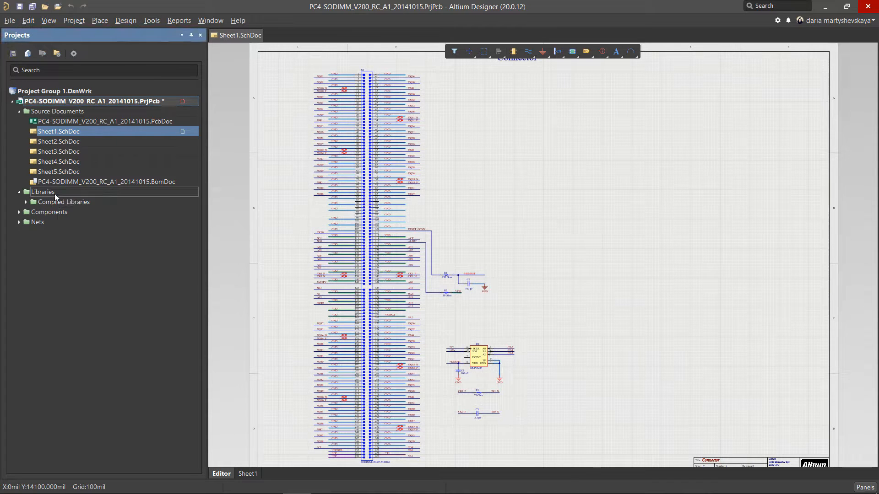
{"action": "left_click", "coordinate": [25, 202]}
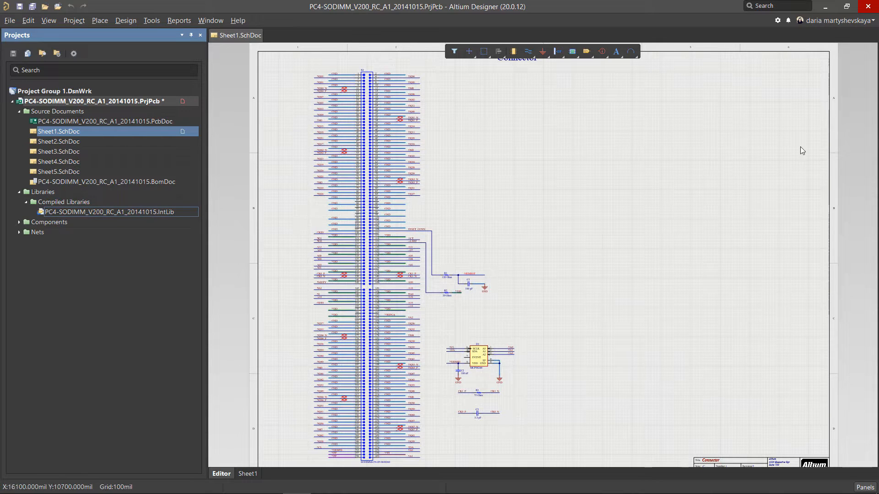
{"action": "left_click", "coordinate": [836, 21]}
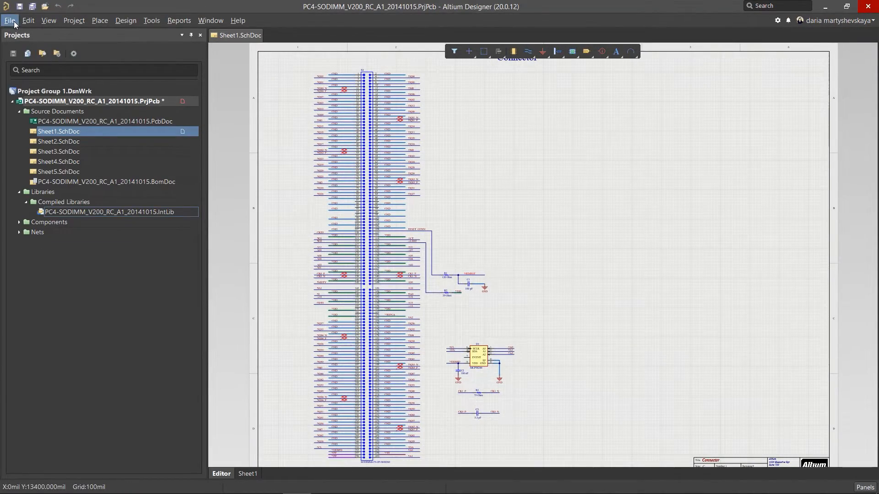
- Start the Library Migrator and add the project's integrated library as the source
{"action": "left_click", "coordinate": [10, 20]}
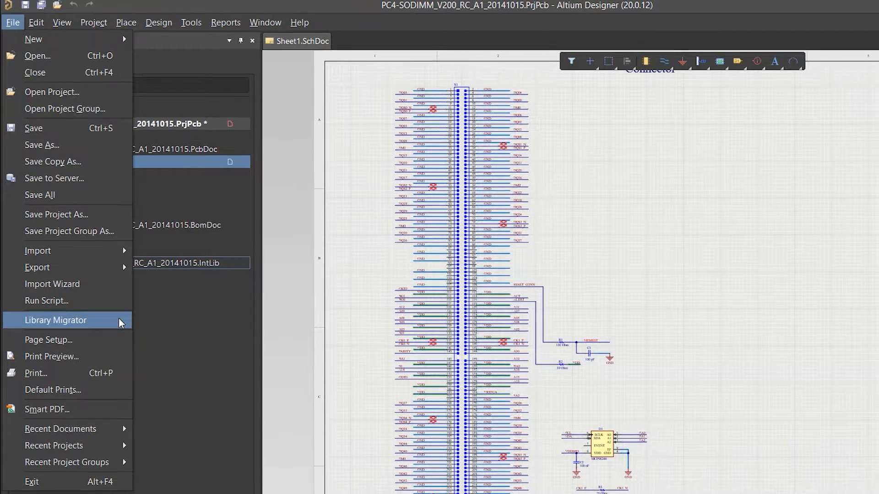
{"action": "left_click", "coordinate": [56, 320]}
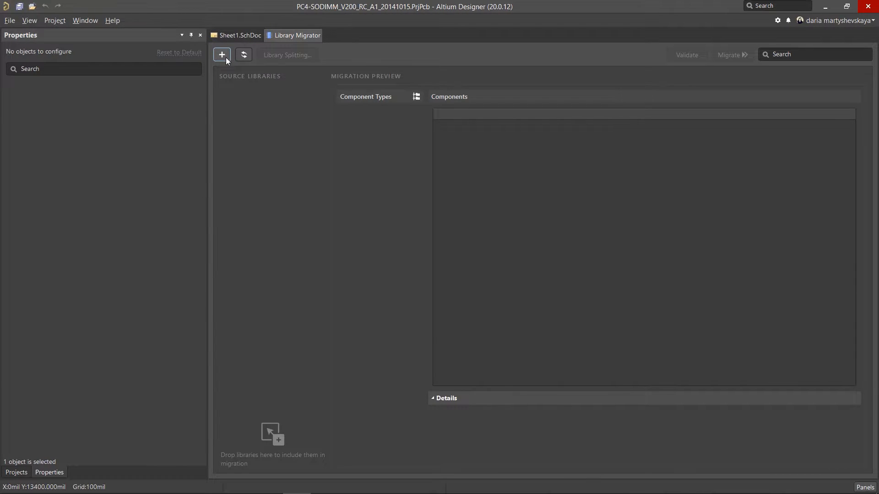
{"action": "left_click", "coordinate": [220, 54]}
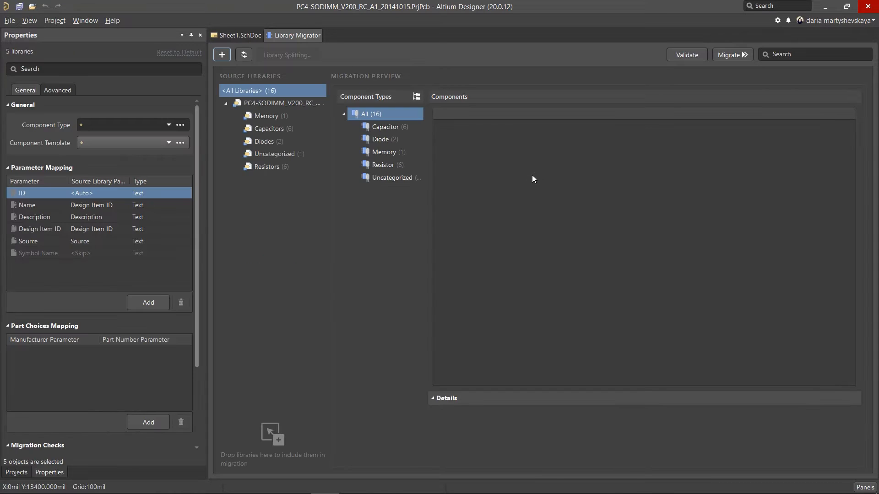
- Select all 16 components and map the Name parameter to Comment
{"action": "left_click", "coordinate": [369, 114]}
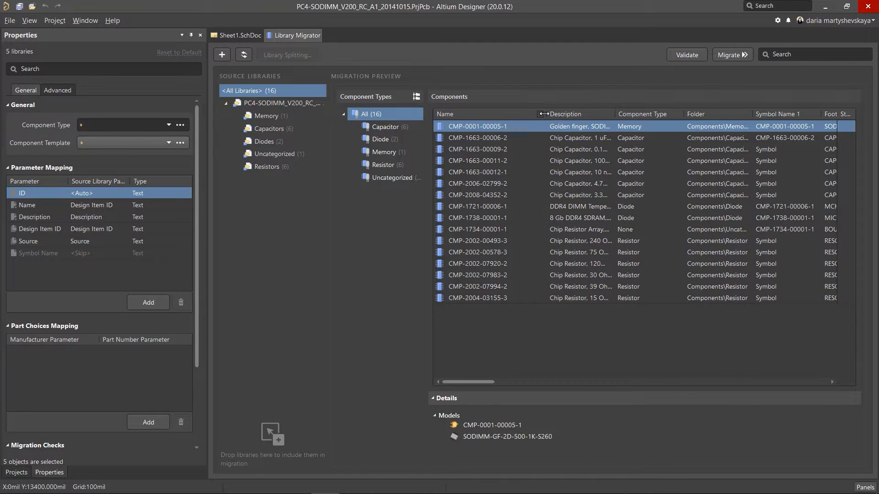
{"action": "left_click", "coordinate": [478, 298]}
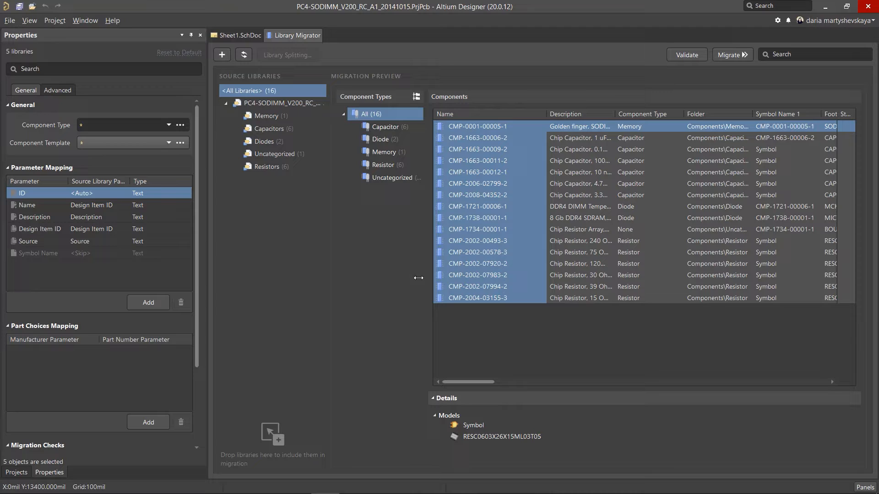
{"action": "left_click", "coordinate": [34, 205]}
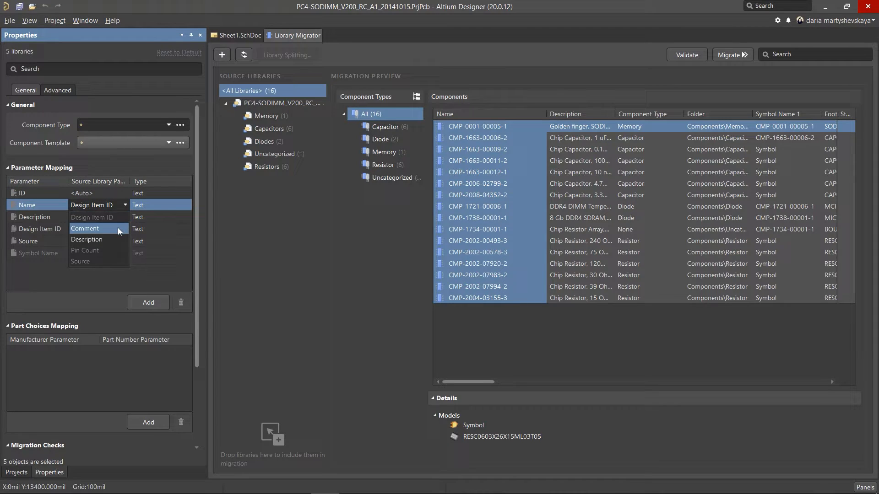
{"action": "left_click", "coordinate": [84, 229]}
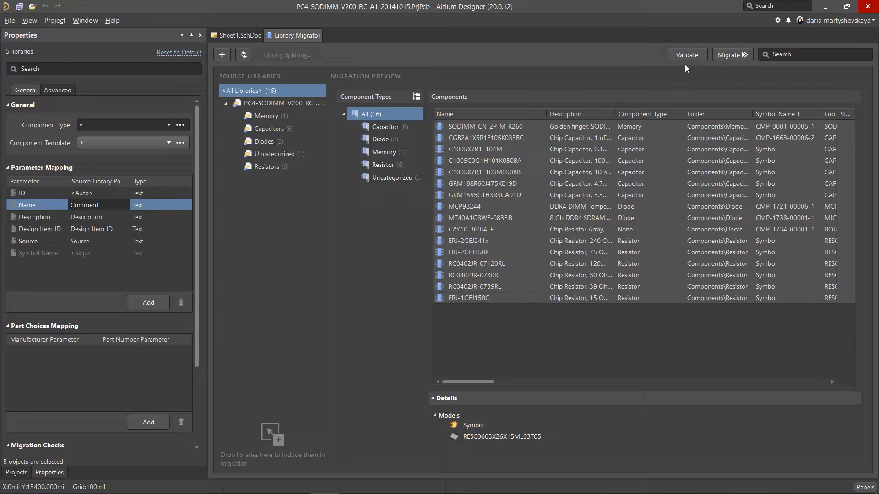
- Validate the migration, dismiss the four warnings and launch Migrate
{"action": "left_click", "coordinate": [686, 54]}
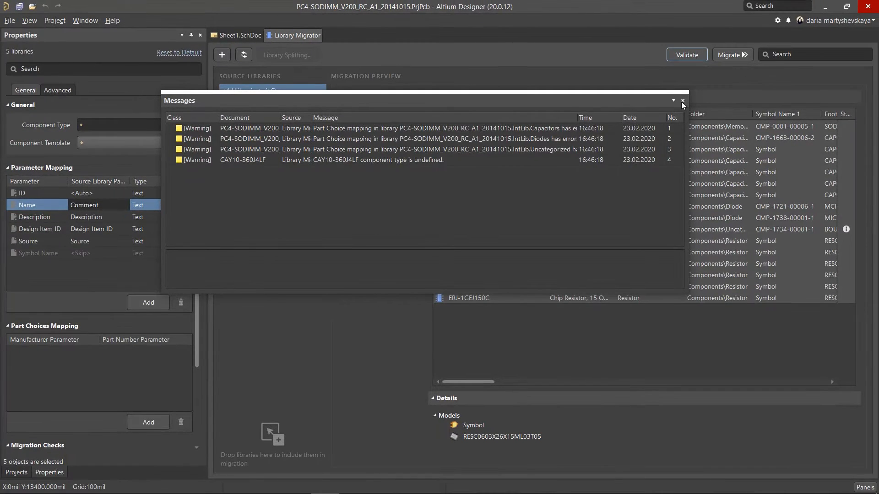
{"action": "left_click", "coordinate": [682, 101]}
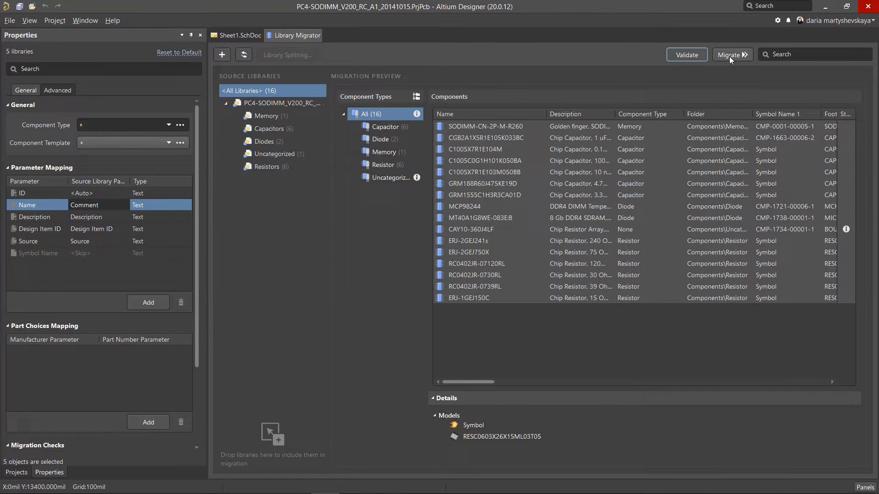
{"action": "left_click", "coordinate": [732, 54]}
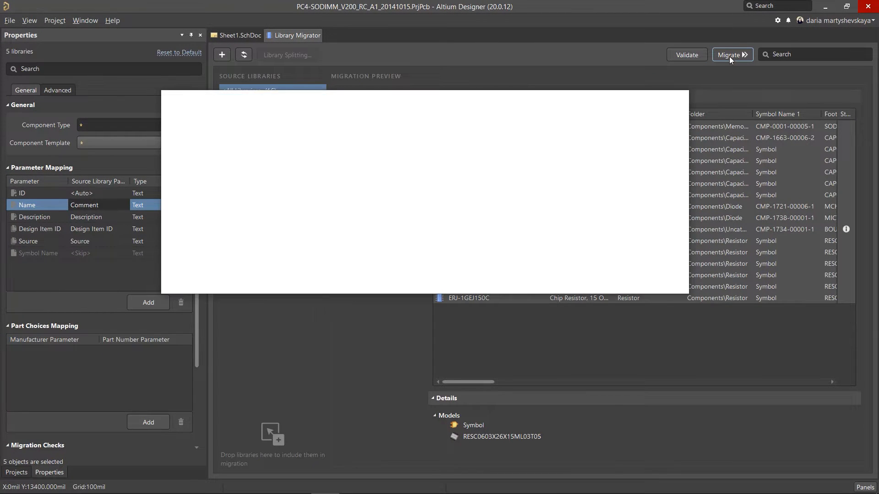
- Confirm the migration and close the report of 16 components and 20 models migrated
{"action": "left_click", "coordinate": [731, 55]}
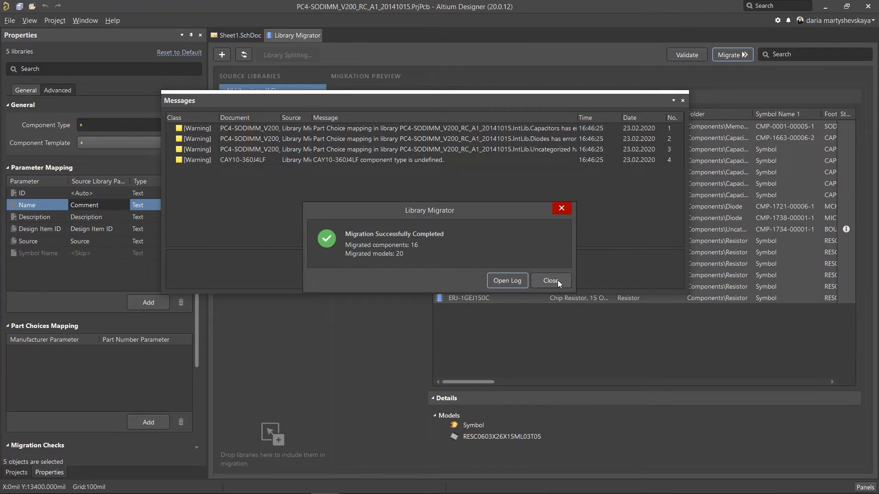
{"action": "left_click", "coordinate": [550, 281]}
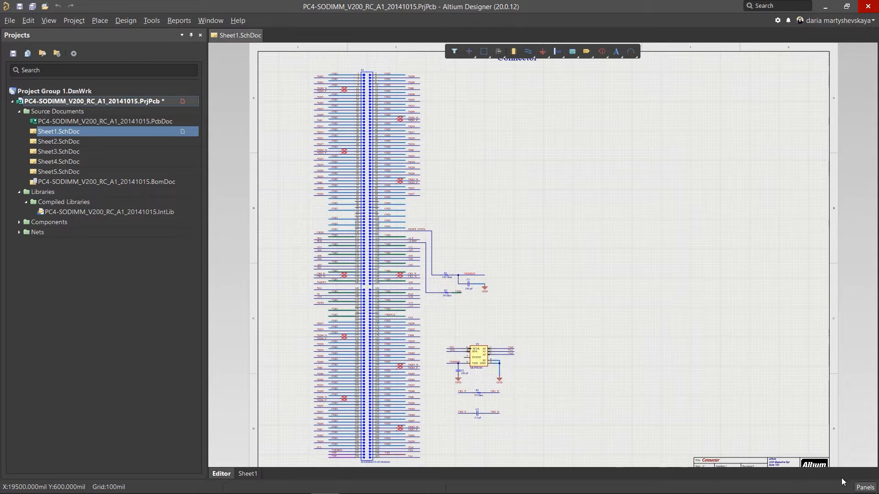
- Show the Components panel listing the migrated parts
{"action": "left_click", "coordinate": [865, 487]}
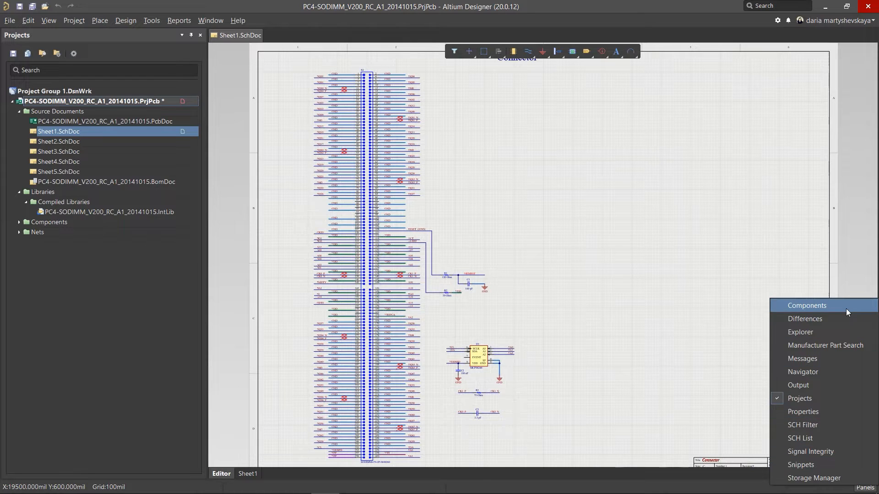
{"action": "left_click", "coordinate": [807, 306]}
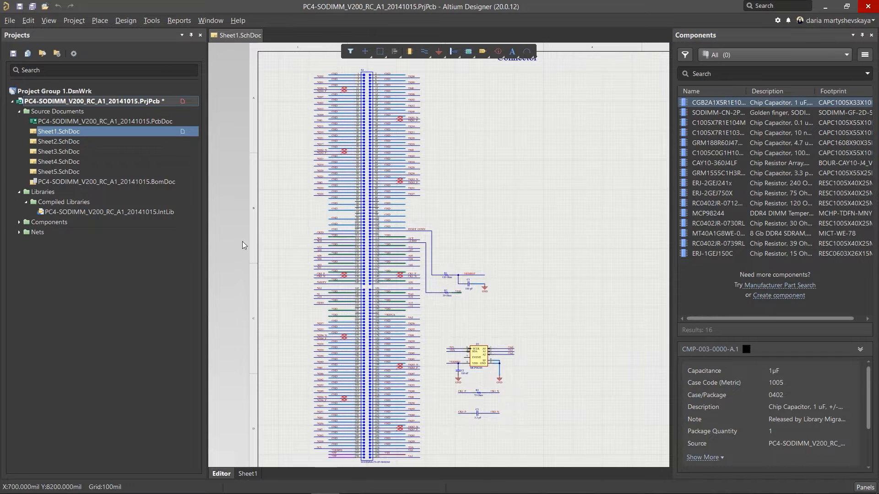
- Remove all libraries from the project and bring up the project's actions for going online
{"action": "right_click", "coordinate": [42, 191]}
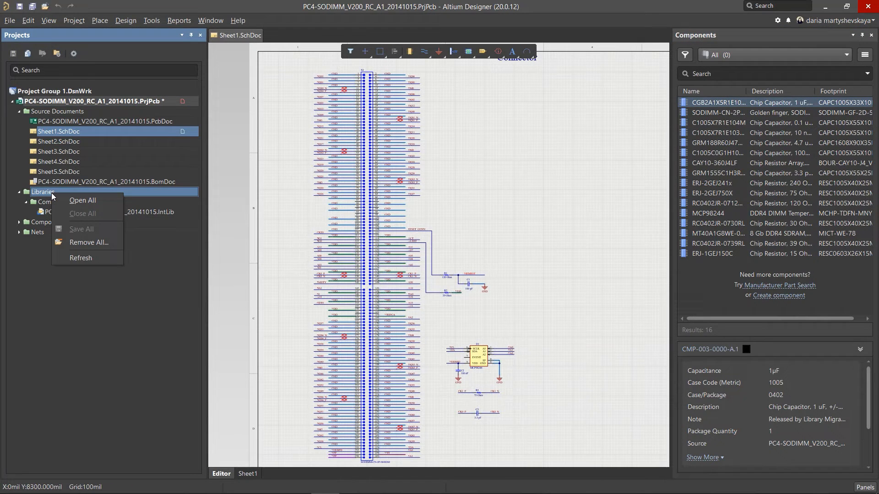
{"action": "left_click", "coordinate": [89, 243]}
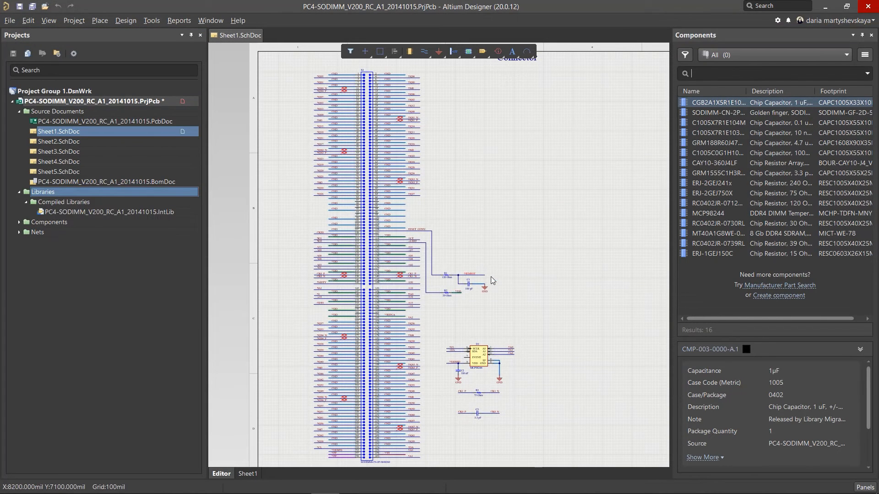
{"action": "left_click", "coordinate": [42, 192]}
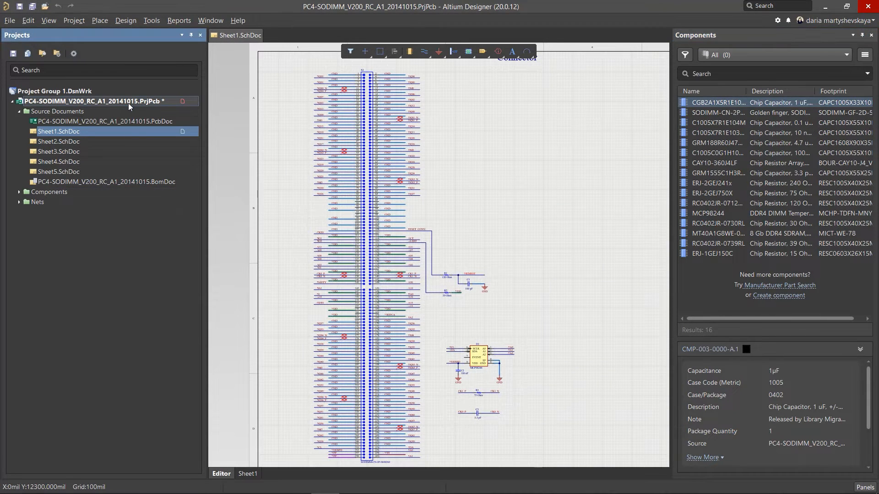
{"action": "right_click", "coordinate": [85, 101]}
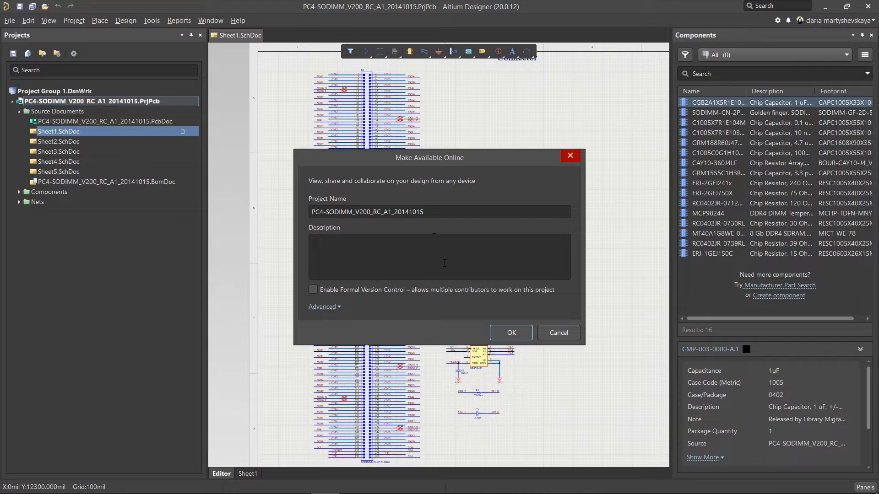
- Make the project available online with description 'test' and formal version control enabled
{"action": "left_click", "coordinate": [439, 257]}
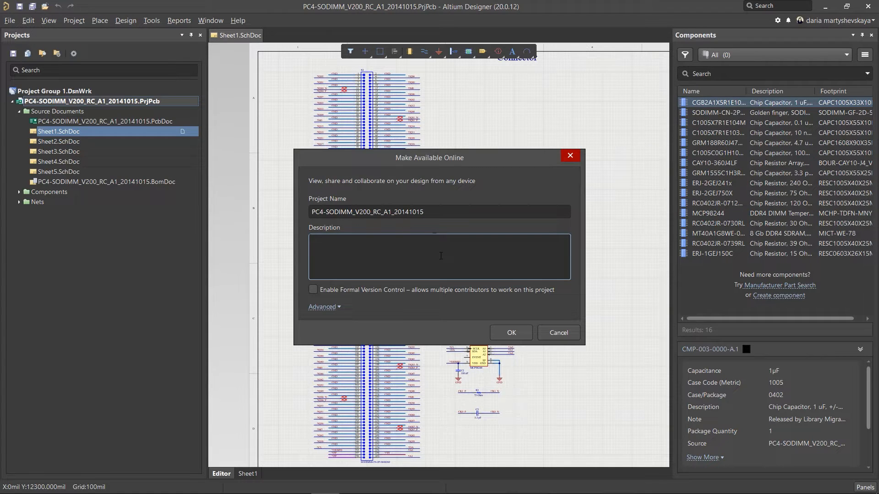
{"action": "type", "text": "test"}
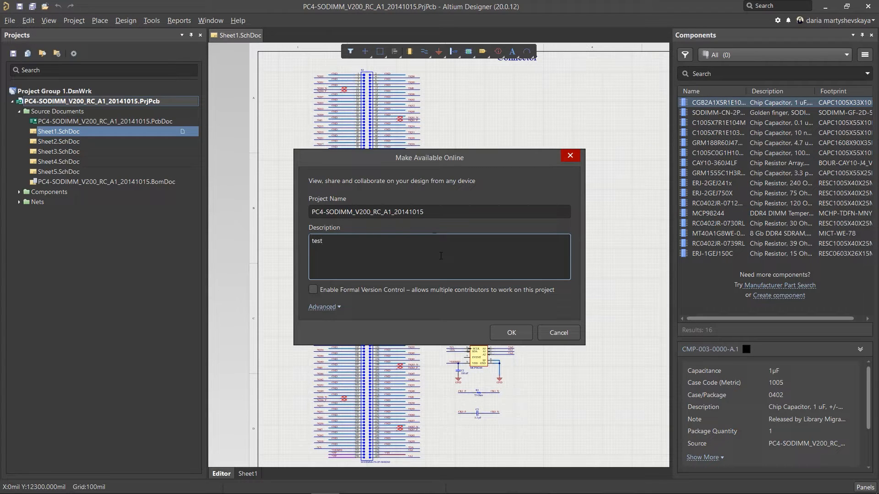
{"action": "left_click", "coordinate": [312, 290]}
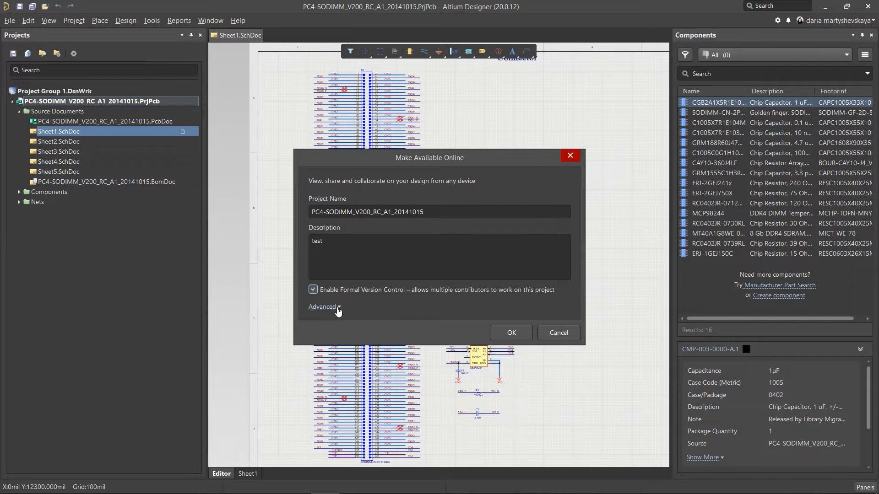
{"action": "left_click", "coordinate": [323, 307]}
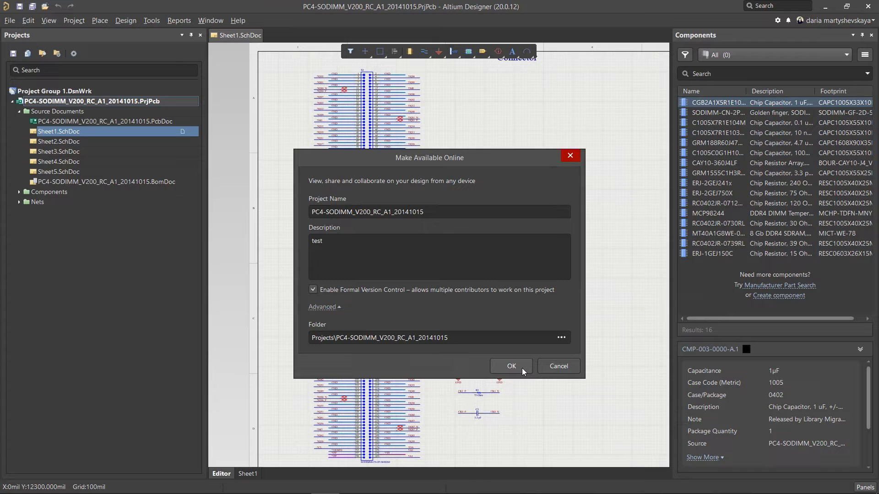
{"action": "left_click", "coordinate": [510, 367]}
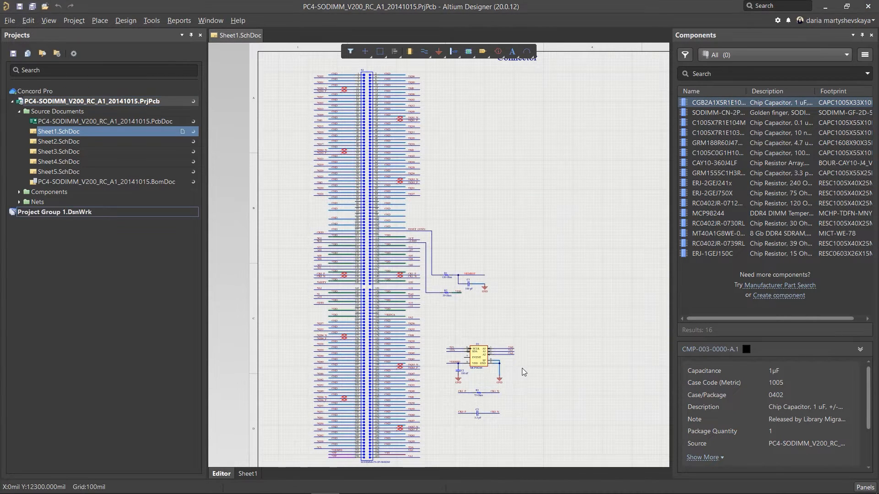
- Show the uploaded SODIMM project in the web browser
{"action": "left_click", "coordinate": [773, 74]}
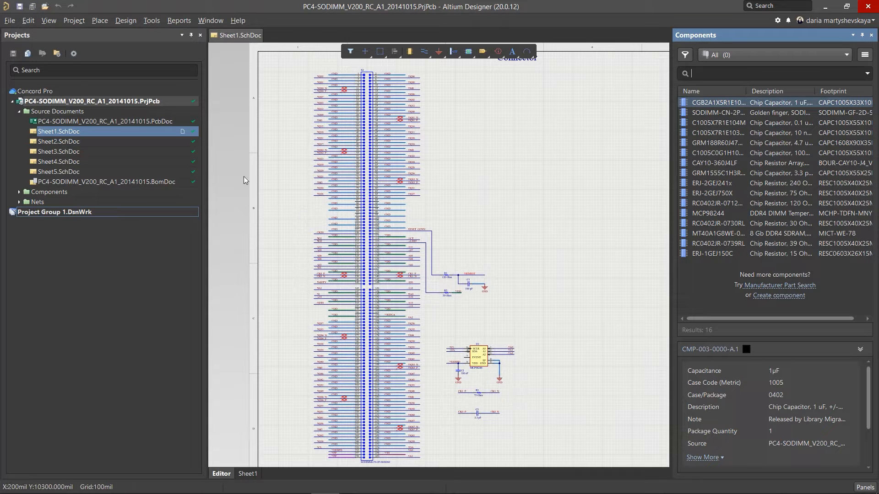
{"action": "right_click", "coordinate": [90, 101]}
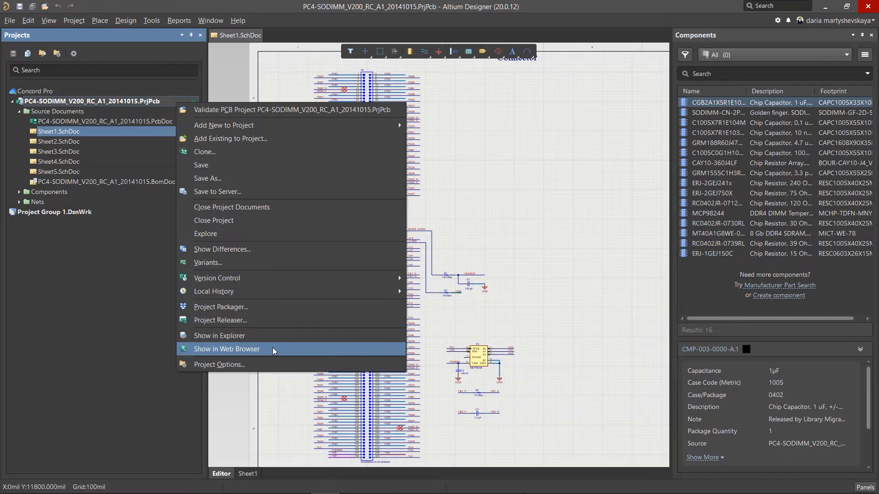
{"action": "left_click", "coordinate": [227, 350]}
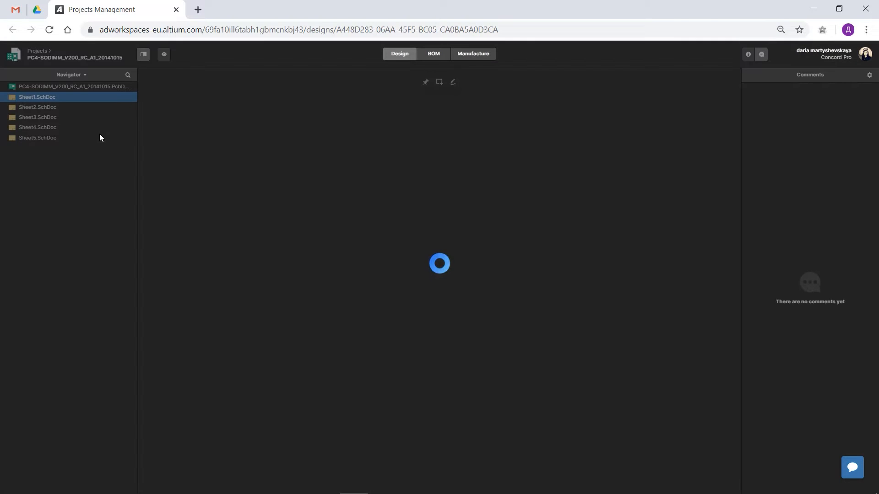
- View Sheet2 Termination Resistors and the SODIMM PcbDoc in 3D, then return to Altium Designer
{"action": "left_click", "coordinate": [38, 107]}
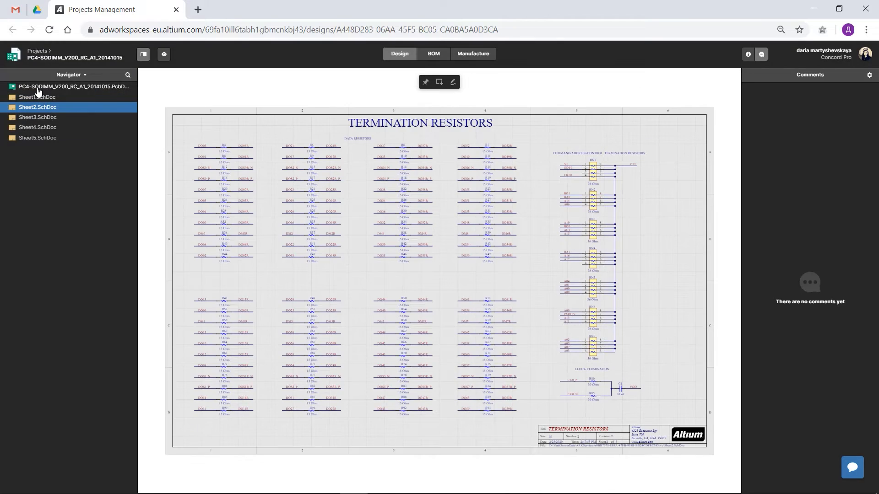
{"action": "left_click", "coordinate": [67, 86]}
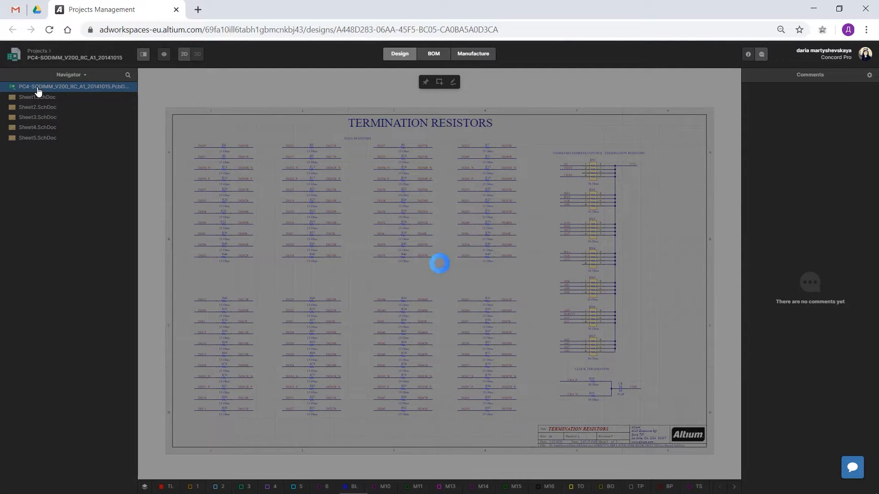
{"action": "left_click", "coordinate": [197, 54]}
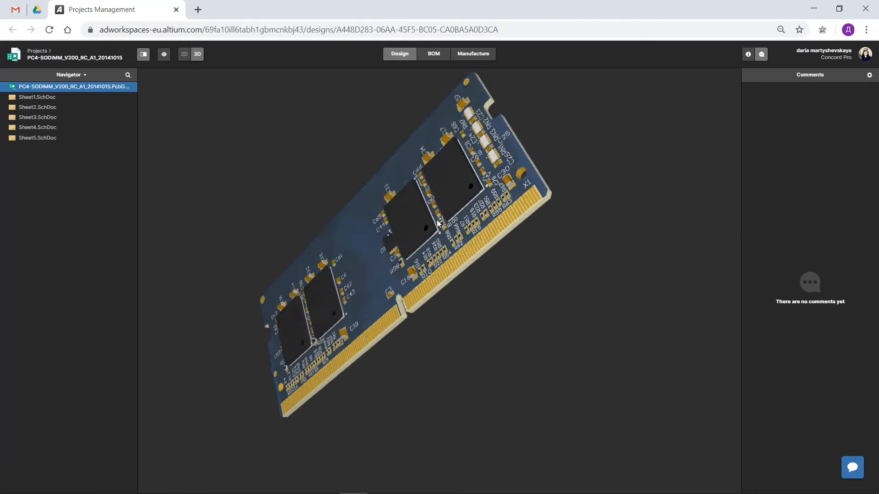
{"action": "left_click", "coordinate": [433, 54]}
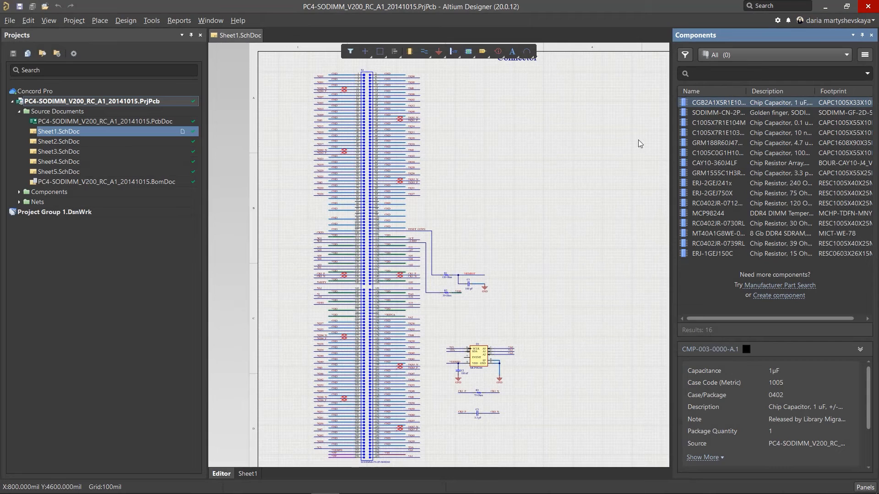
- Close the Components panel and show Sheet1's document properties, then reach the Tools menu
{"action": "left_click", "coordinate": [873, 35]}
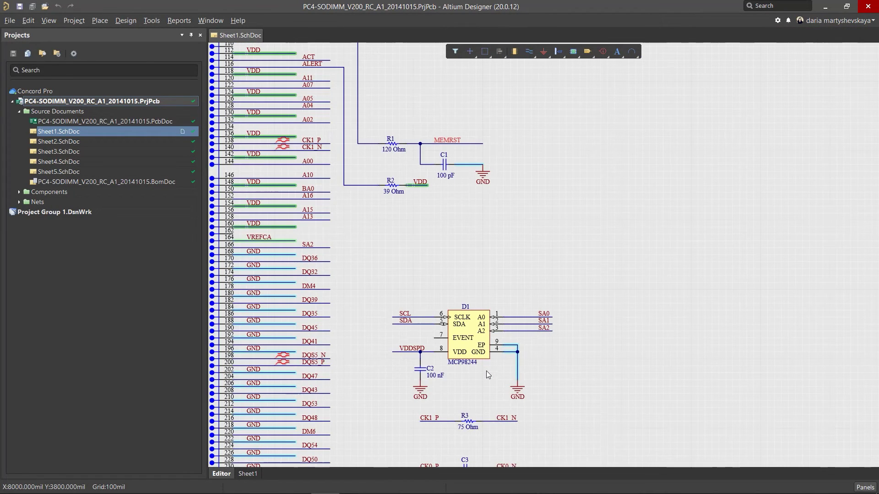
{"action": "right_click", "coordinate": [468, 334]}
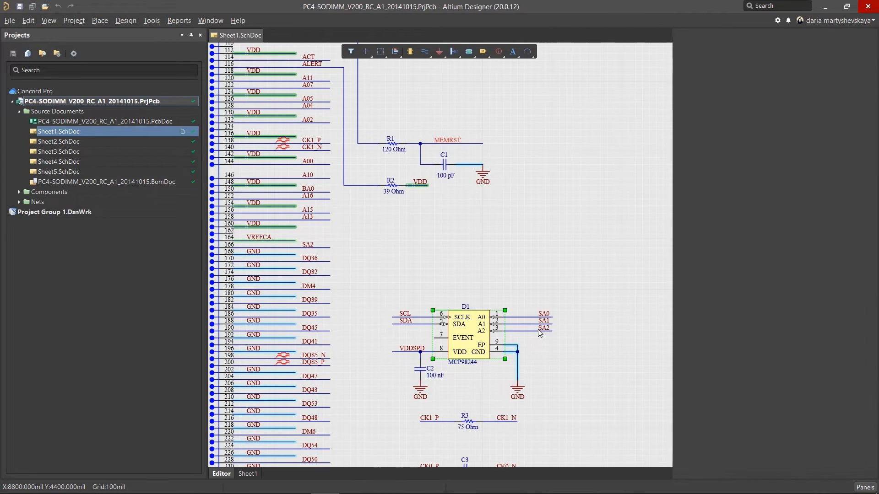
{"action": "left_click", "coordinate": [462, 340]}
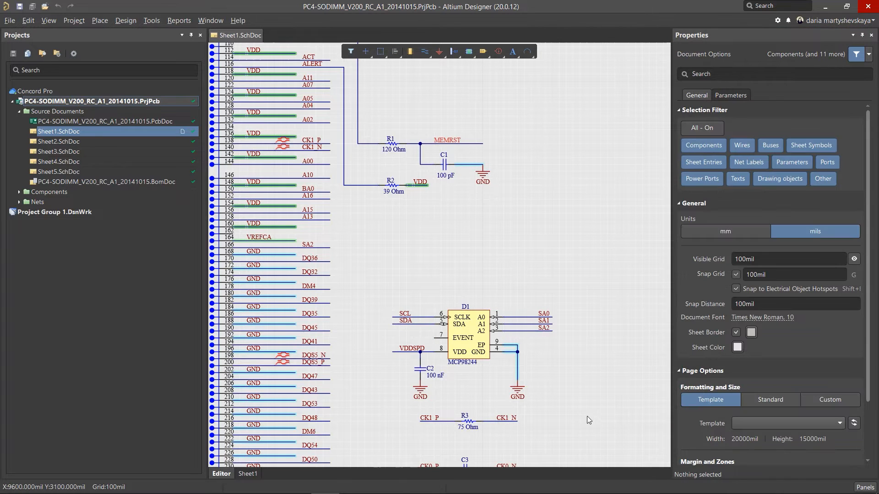
{"action": "left_click", "coordinate": [151, 20]}
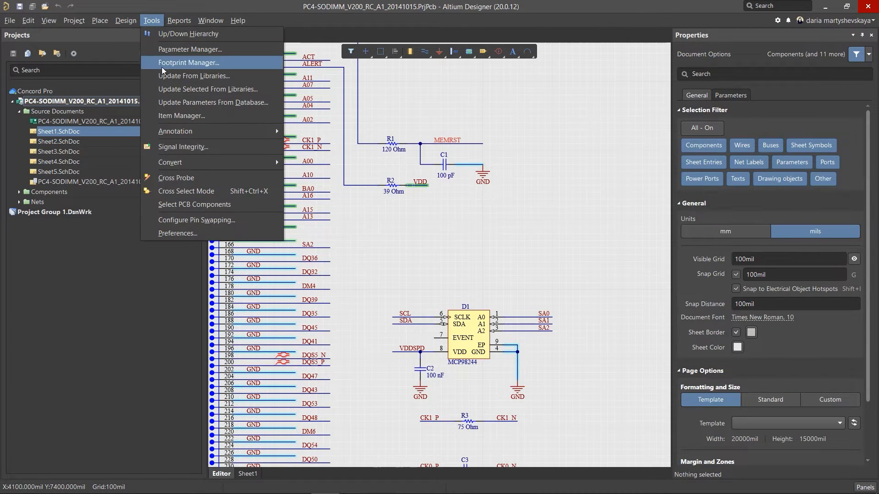
- Launch the Item Manager and confirm matching options using the Concord Pro source server
{"action": "left_click", "coordinate": [181, 115]}
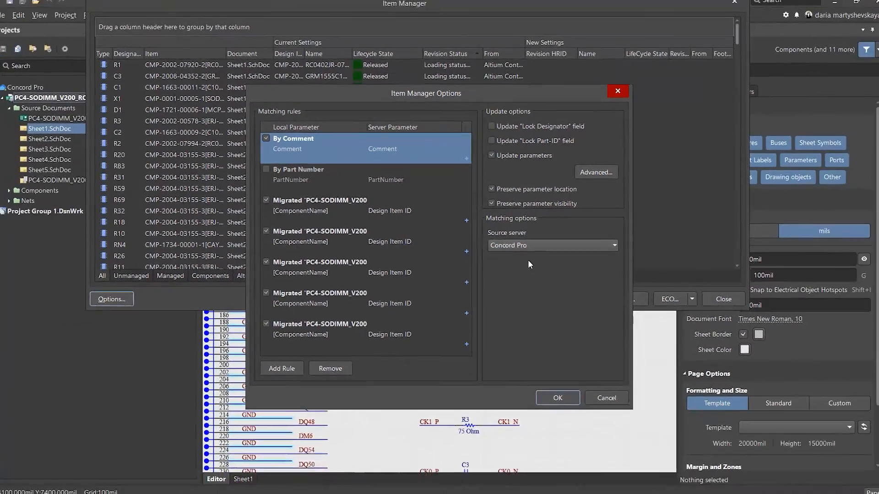
{"action": "left_click", "coordinate": [557, 397]}
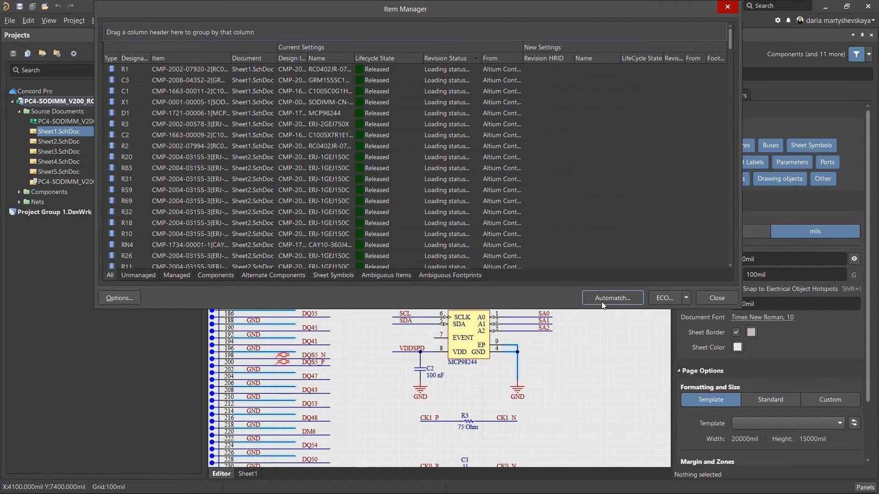
- Automatch components to Concord Pro items and apply the ECO, marking Sheet1–Sheet5 modified
{"action": "left_click", "coordinate": [611, 297]}
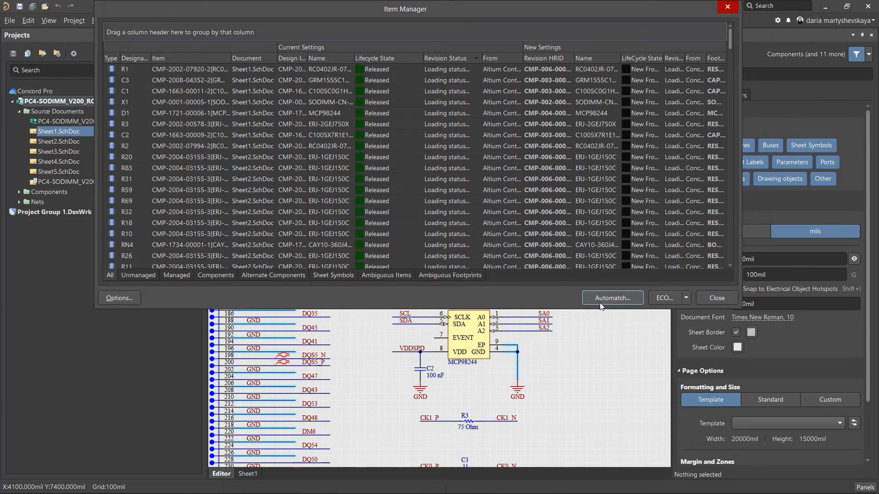
{"action": "left_click", "coordinate": [685, 297]}
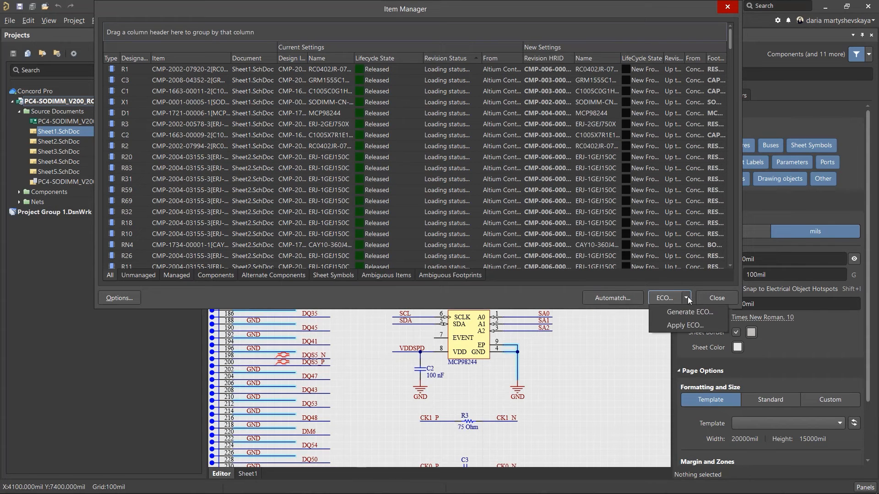
{"action": "mouse_move", "coordinate": [687, 325]}
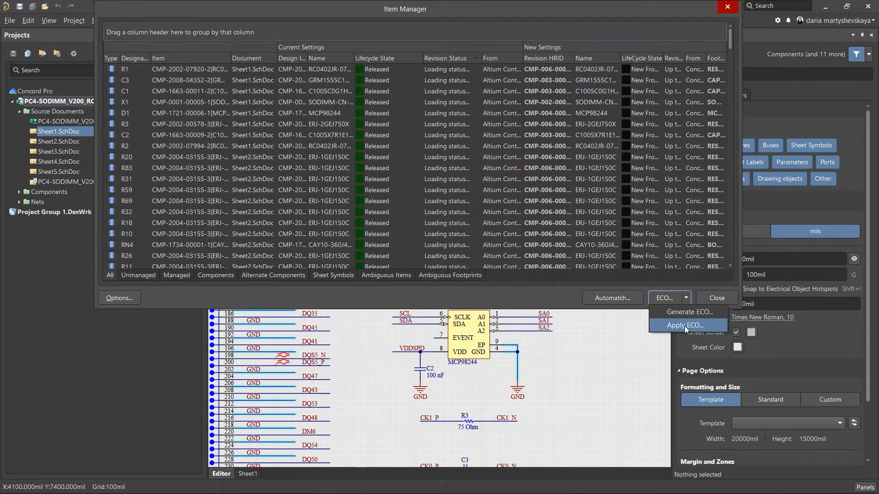
{"action": "left_click", "coordinate": [685, 325]}
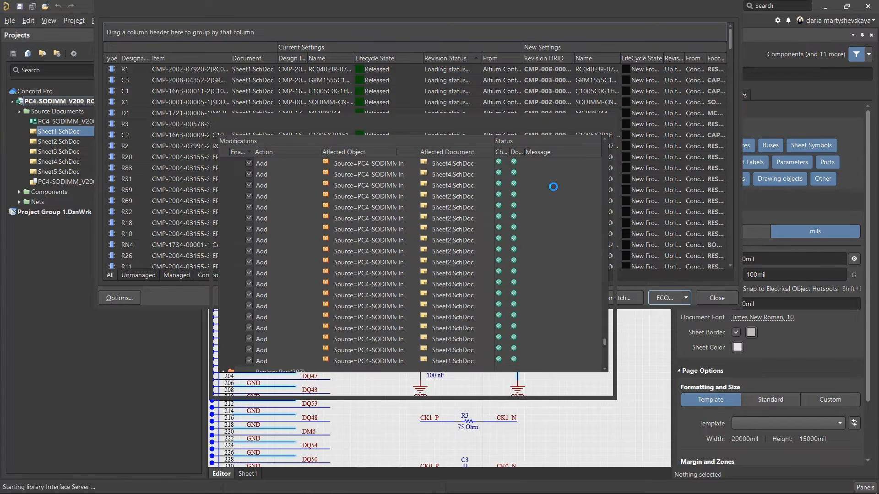
{"action": "scroll", "scroll_direction": "down", "scroll_amount": 3}
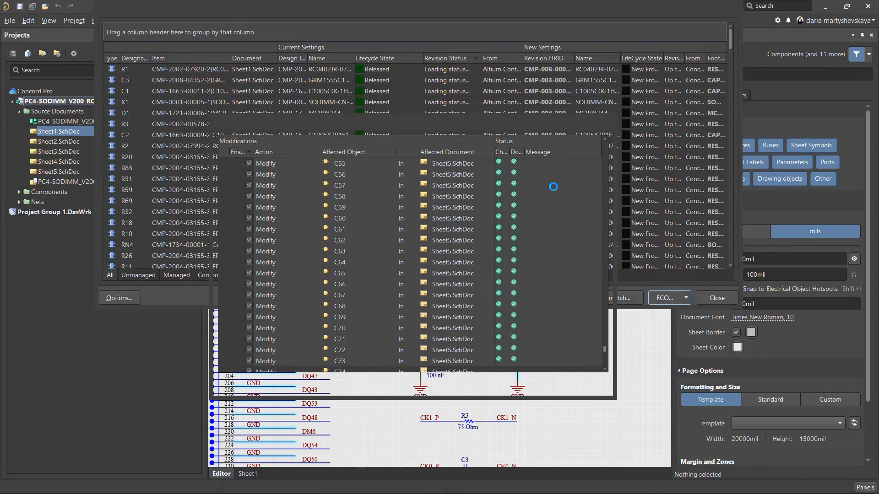
{"action": "scroll", "scroll_direction": "down", "scroll_amount": 3}
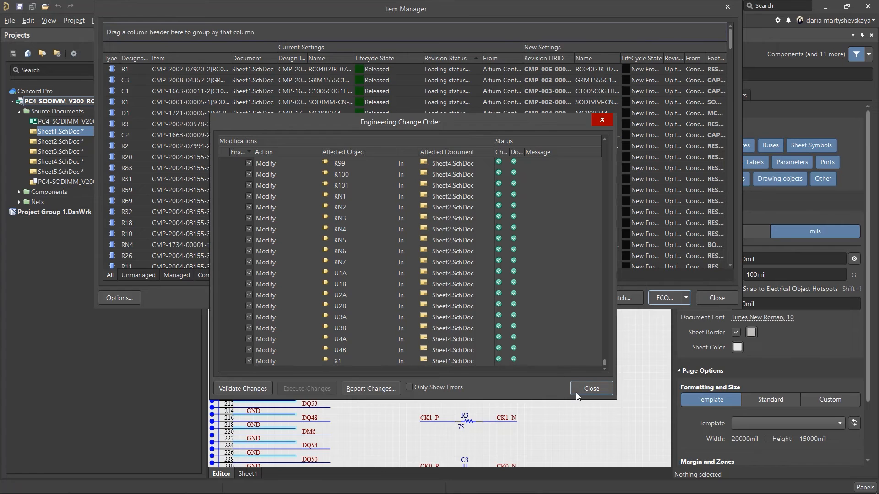
{"action": "left_click", "coordinate": [590, 389]}
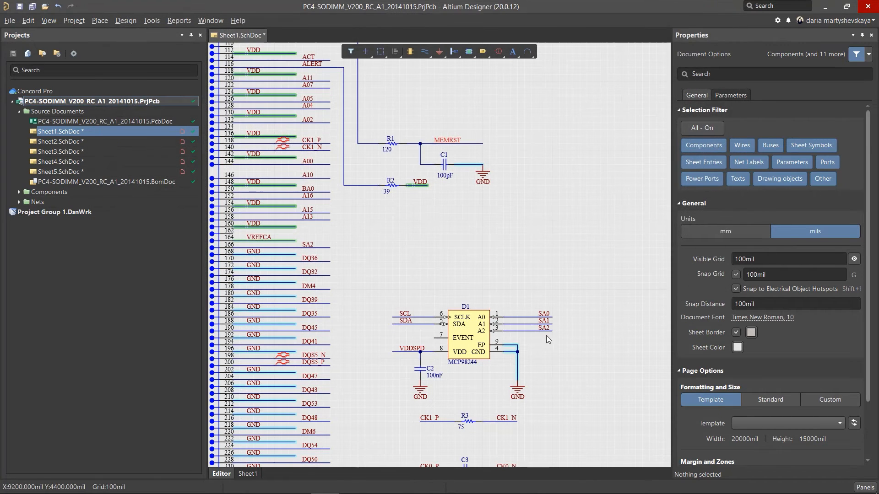
- Check D1's updated link, then start a Version Control commit from the project's context menu
{"action": "left_click", "coordinate": [468, 337]}
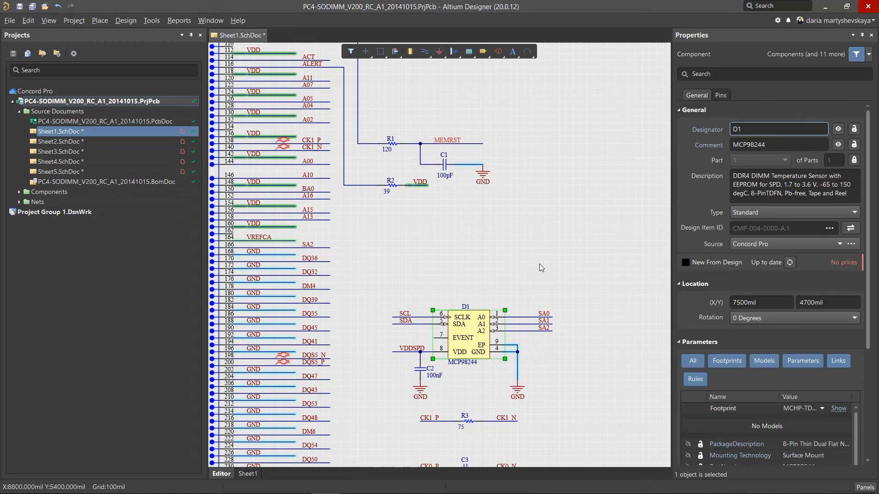
{"action": "left_click", "coordinate": [541, 268]}
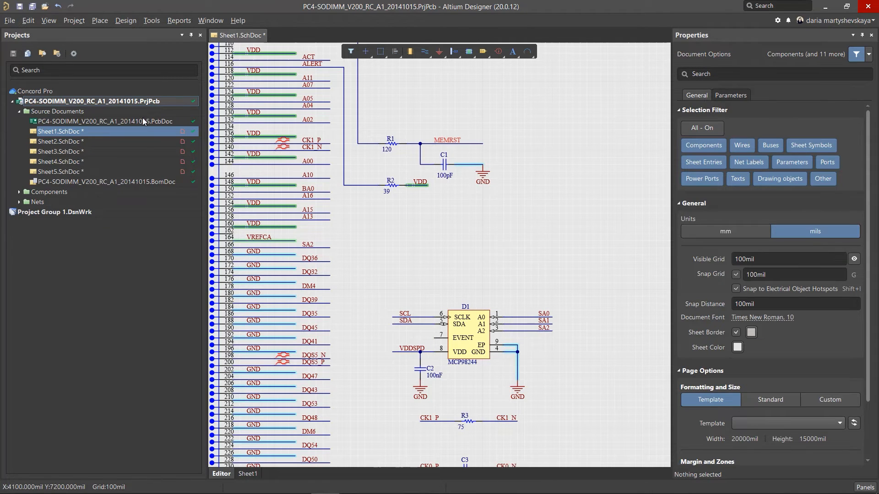
{"action": "right_click", "coordinate": [103, 101]}
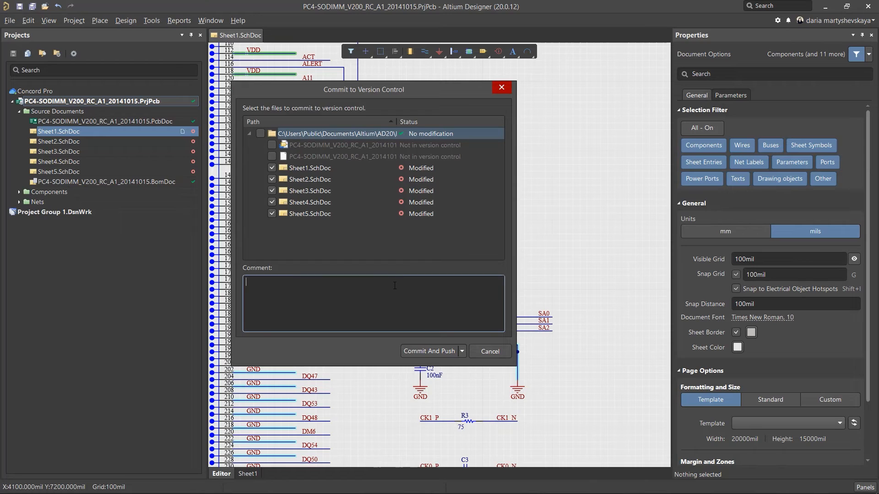
- Commit and push the five sheets with the comment 'Components links updated'
{"action": "type", "text": "Components"}
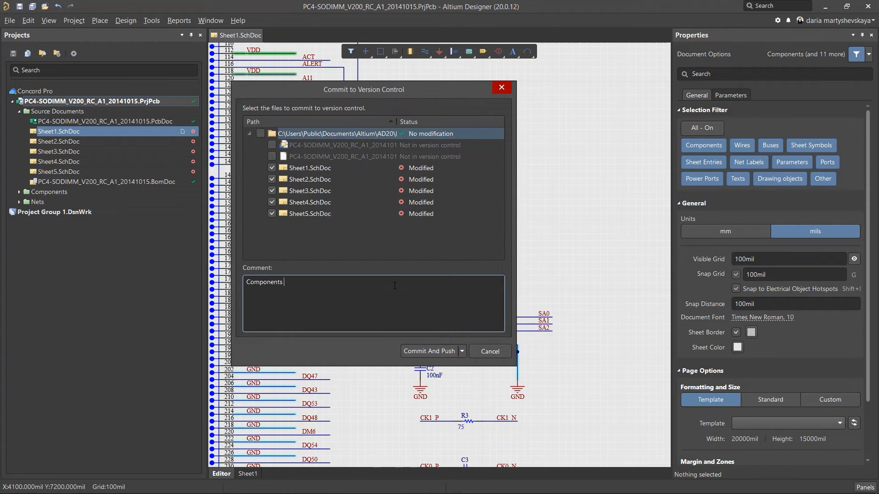
{"action": "type", "text": "links"}
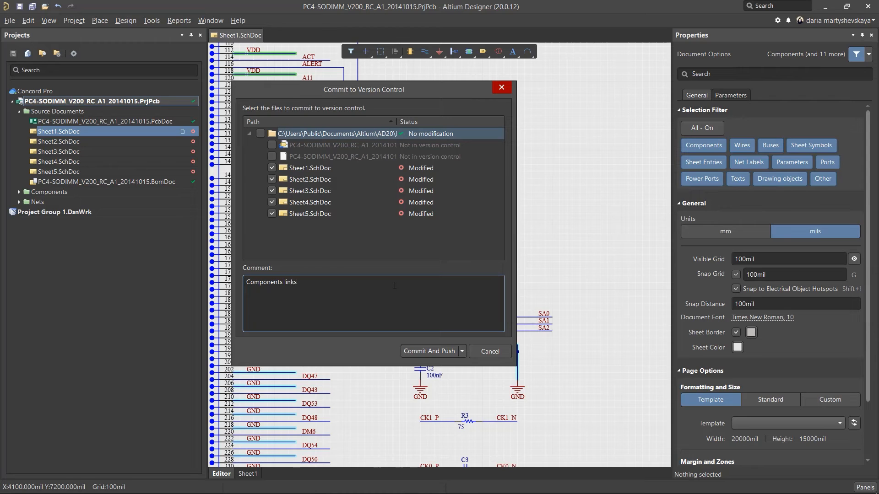
{"action": "type", "text": "upda"}
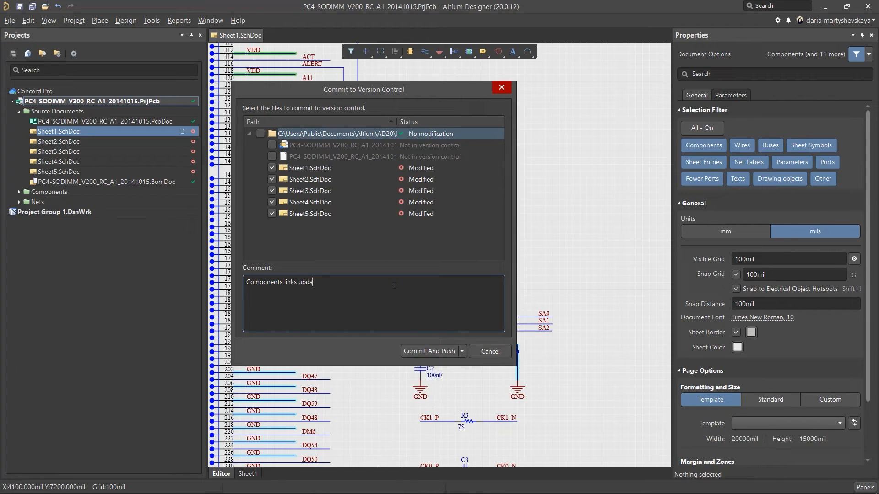
{"action": "type", "text": "ted"}
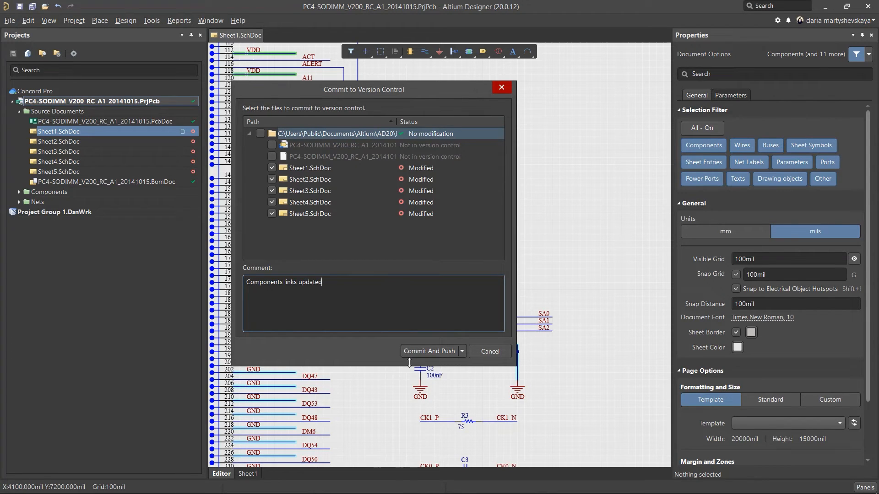
{"action": "left_click", "coordinate": [429, 351]}
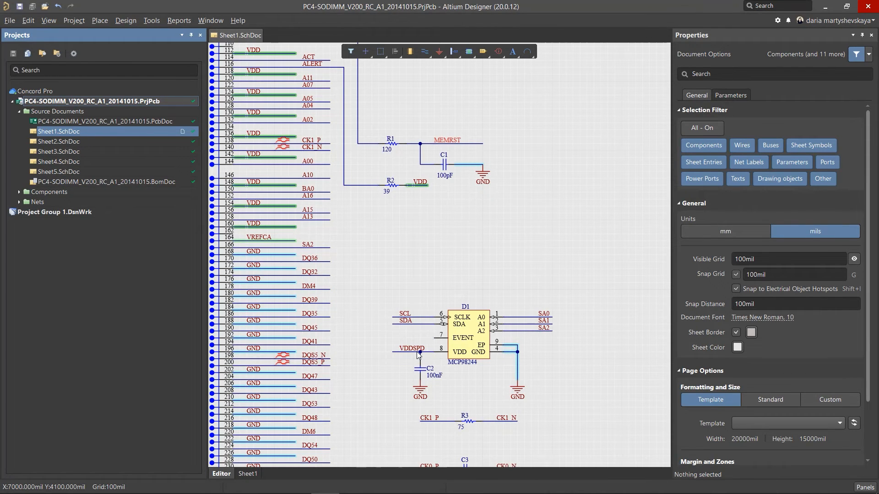
{"action": "mouse_move", "coordinate": [417, 354]}
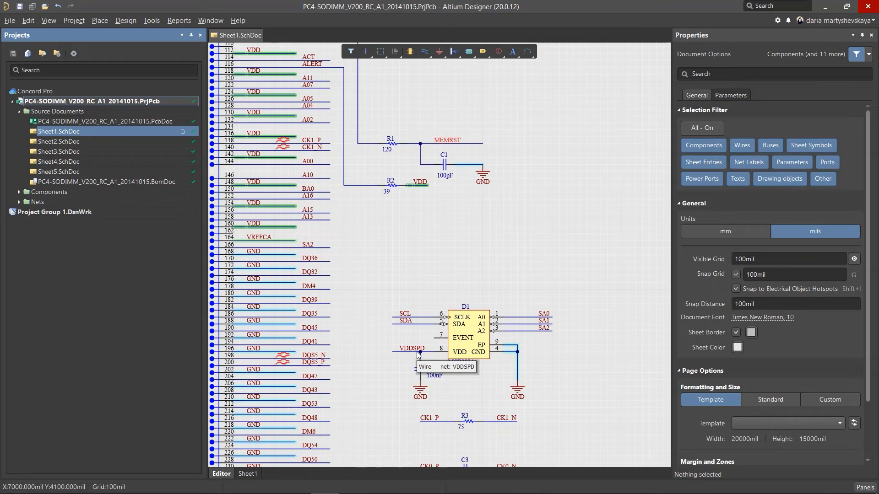
- Close the SODIMM PrjPcb project, leaving the empty project group
{"action": "right_click", "coordinate": [95, 101]}
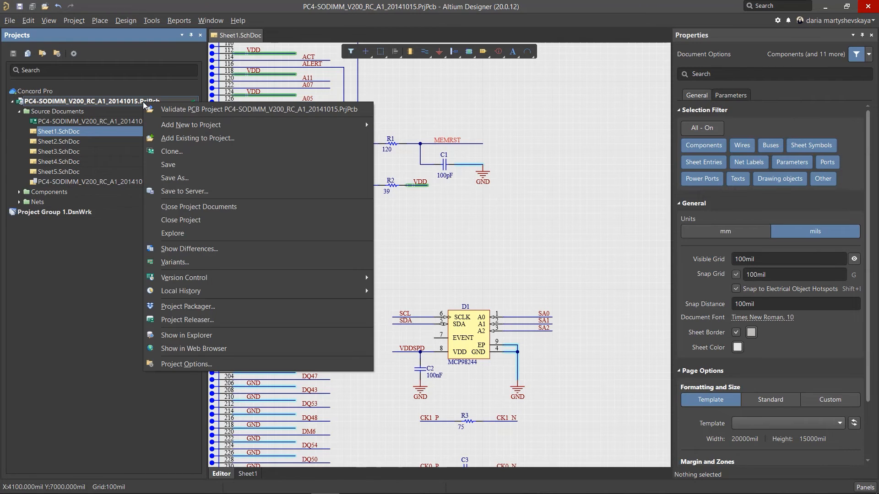
{"action": "mouse_move", "coordinate": [213, 220]}
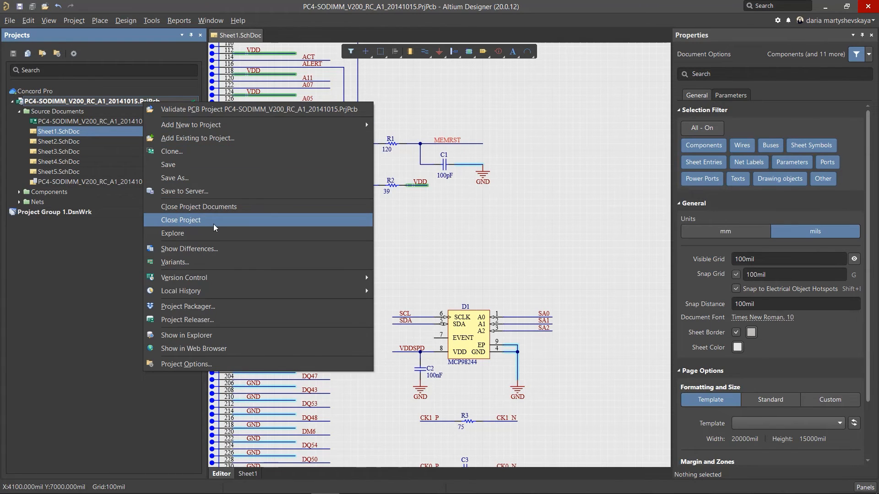
{"action": "left_click", "coordinate": [198, 206]}
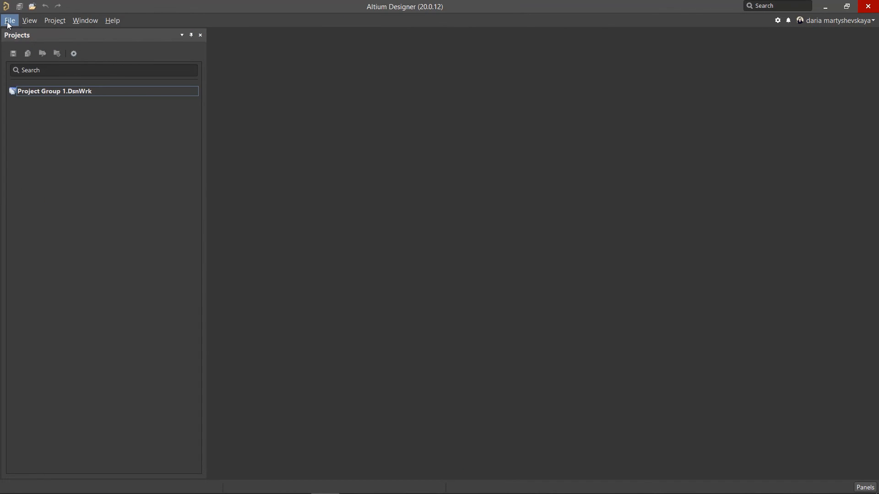
- Reopen the SODIMM project from the Concord Pro server's Projects folder via File > Open Project
{"action": "left_click", "coordinate": [9, 21]}
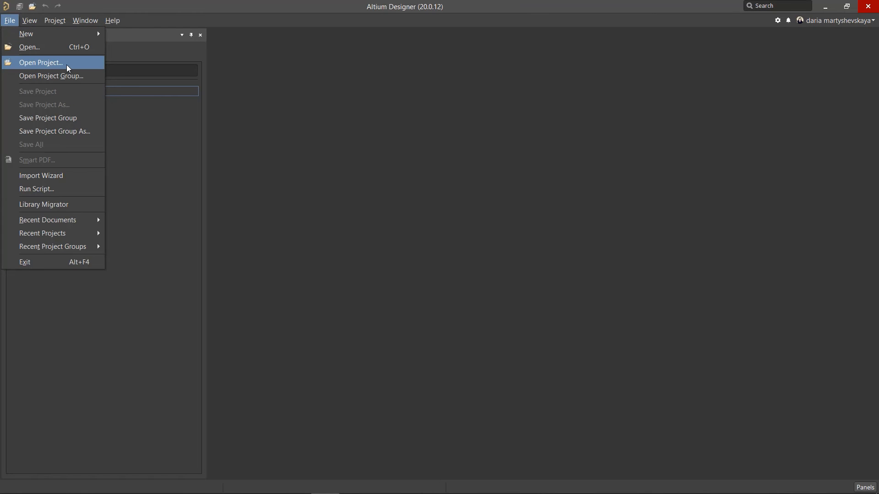
{"action": "left_click", "coordinate": [40, 62]}
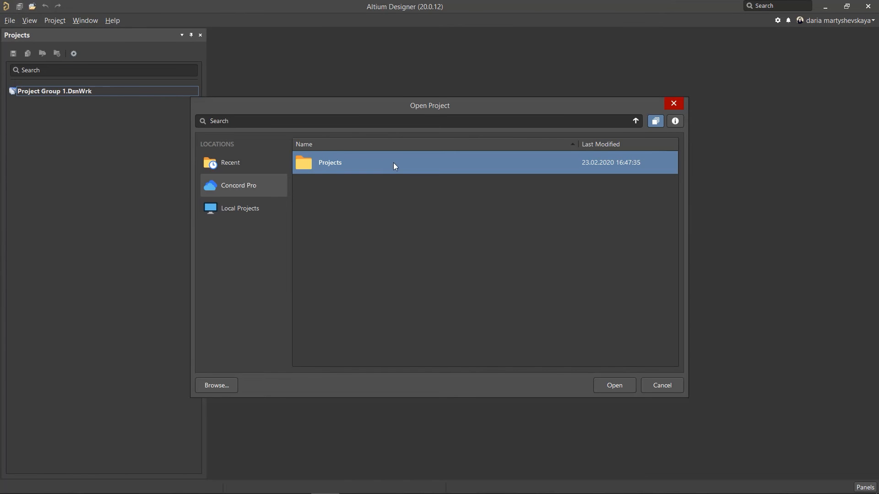
{"action": "double_click", "coordinate": [329, 162]}
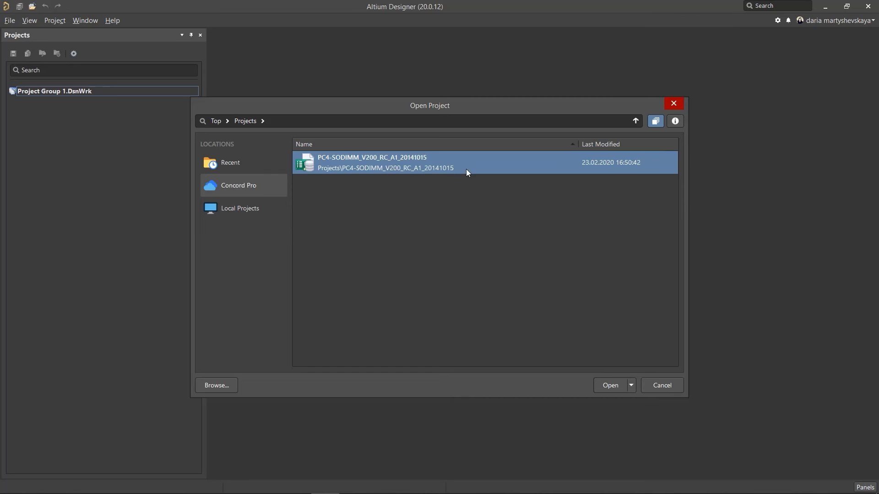
{"action": "left_click", "coordinate": [661, 385]}
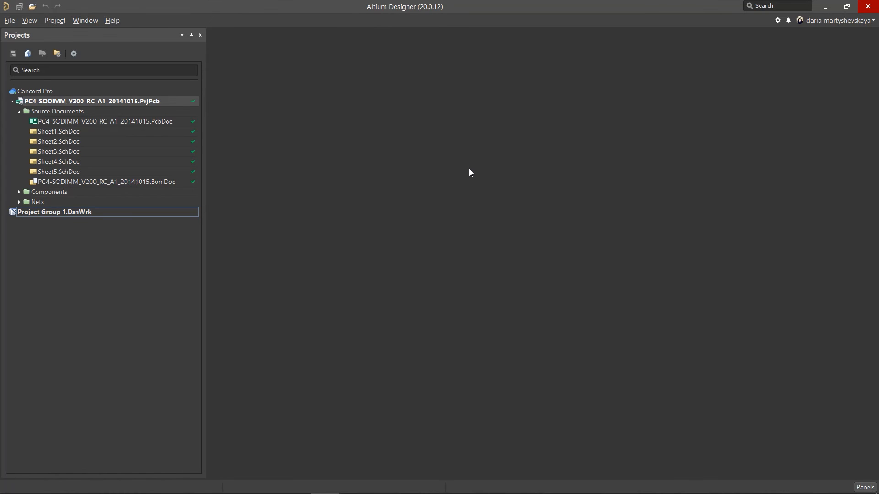
{"action": "mouse_move", "coordinate": [426, 176]}
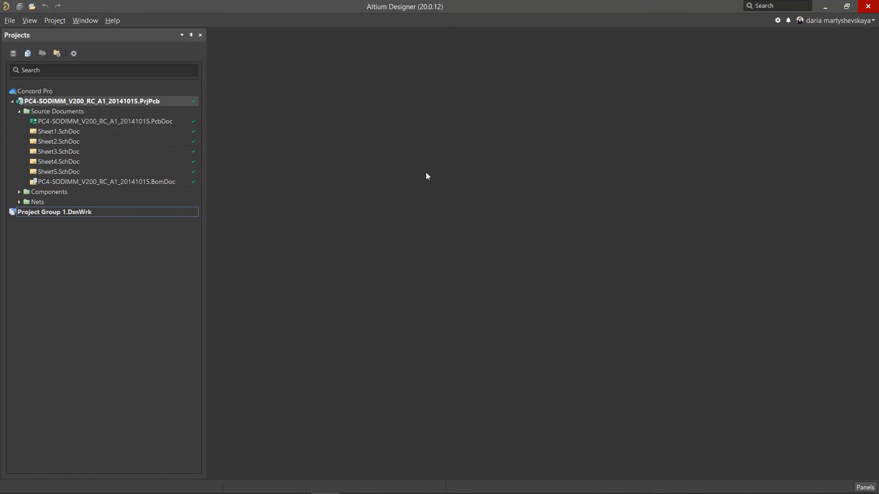